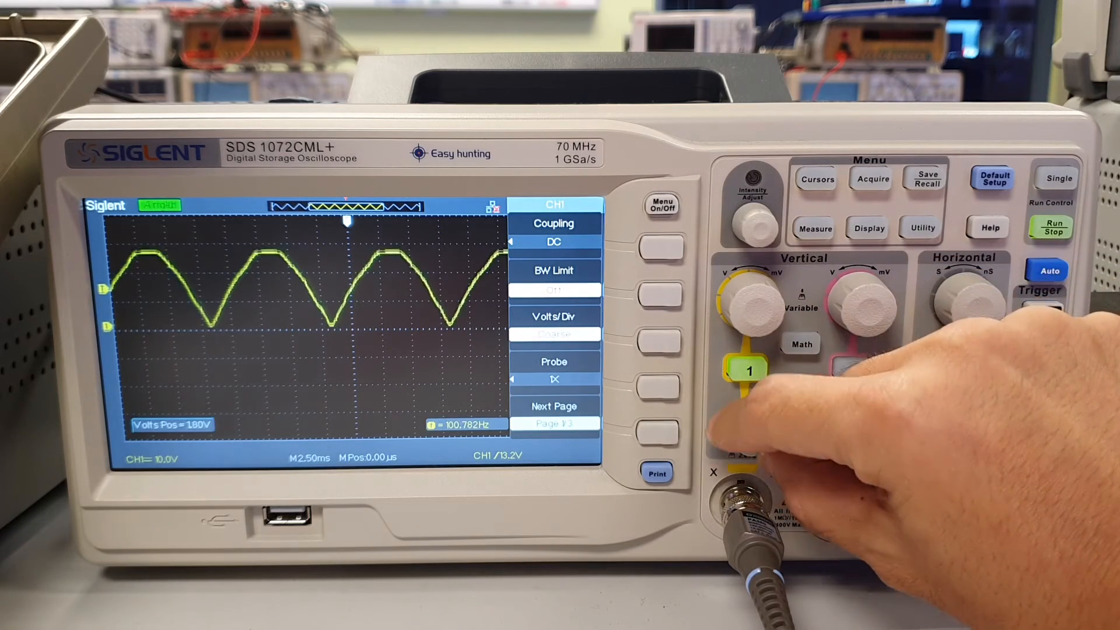
Open the Measure menu and choose Vavg as the measurement type for channel 1
click(815, 229)
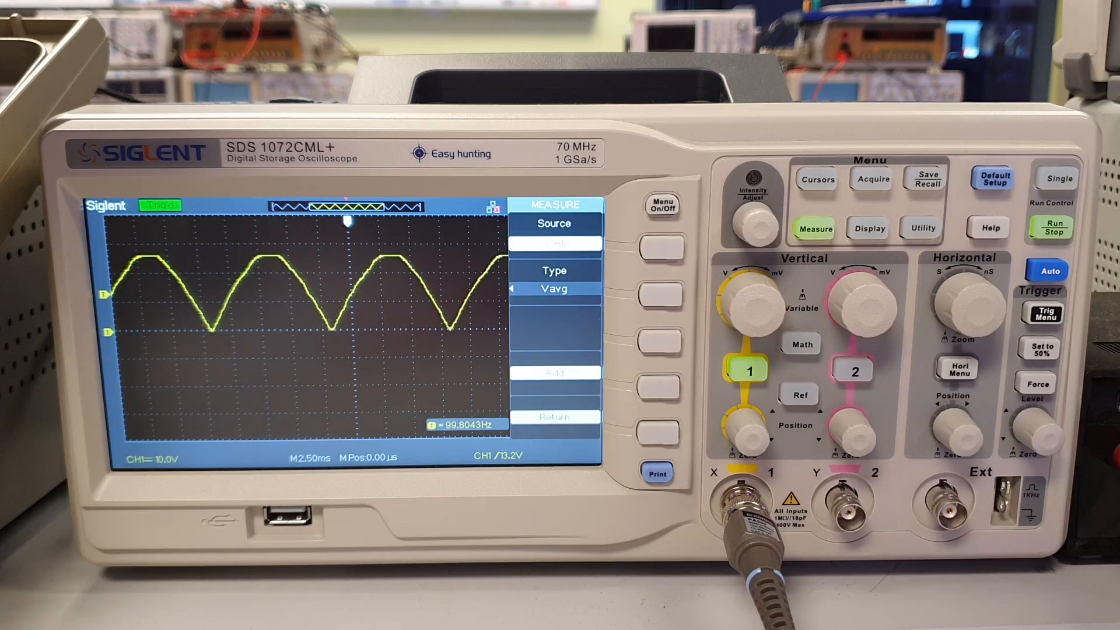